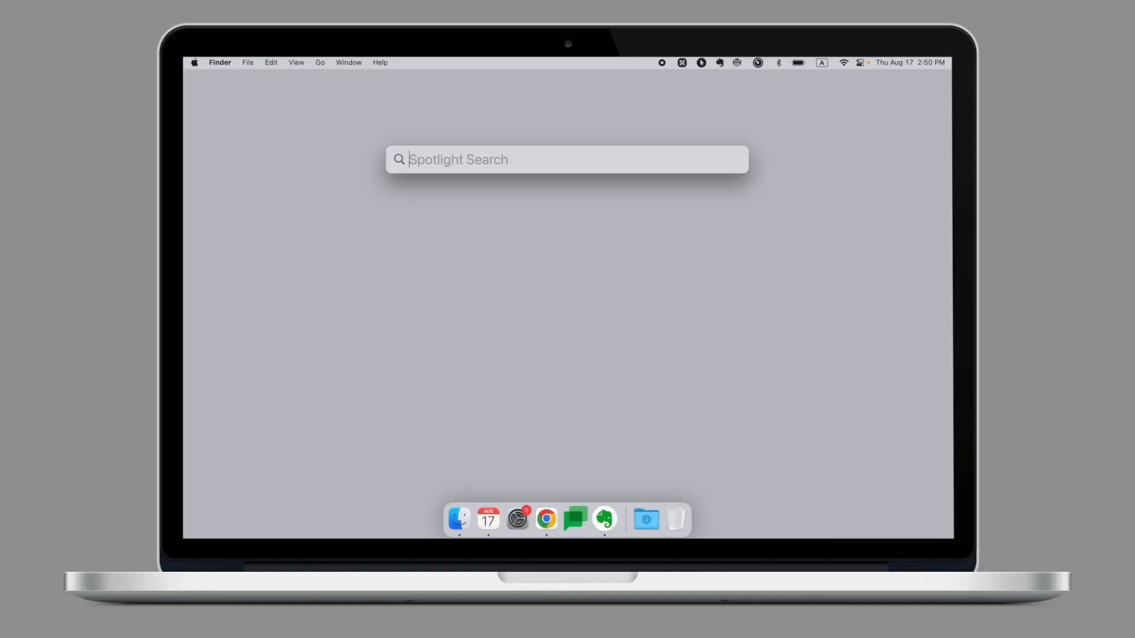
Launch Calculator from Spotlight by searching 'calculator'
{"action": "type", "text": "calculator"}
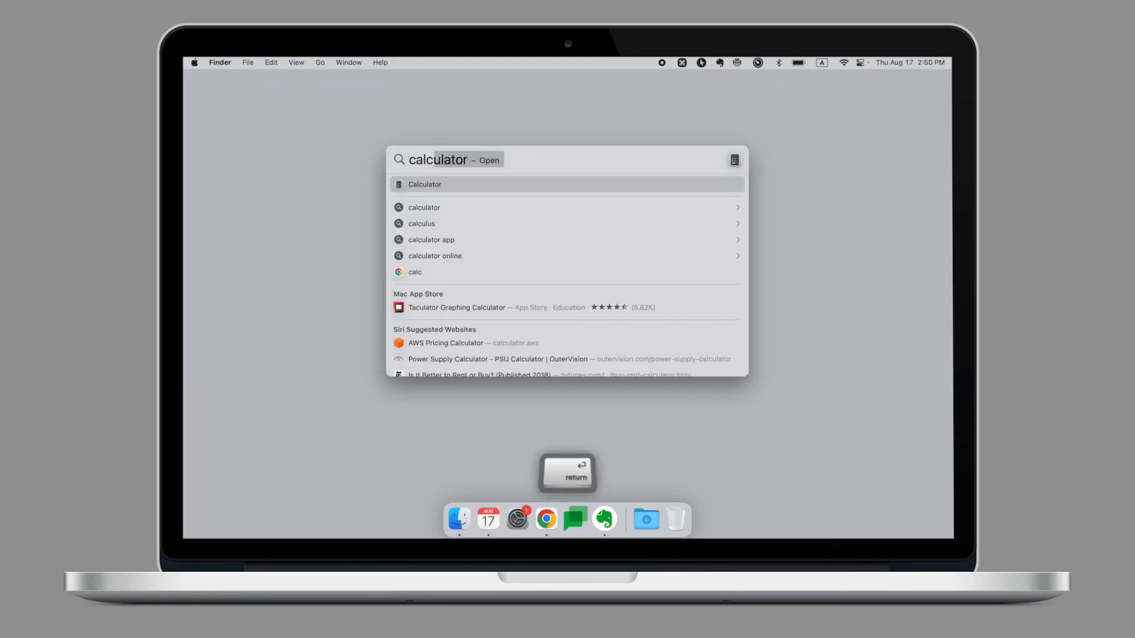
{"action": "key", "text": "return"}
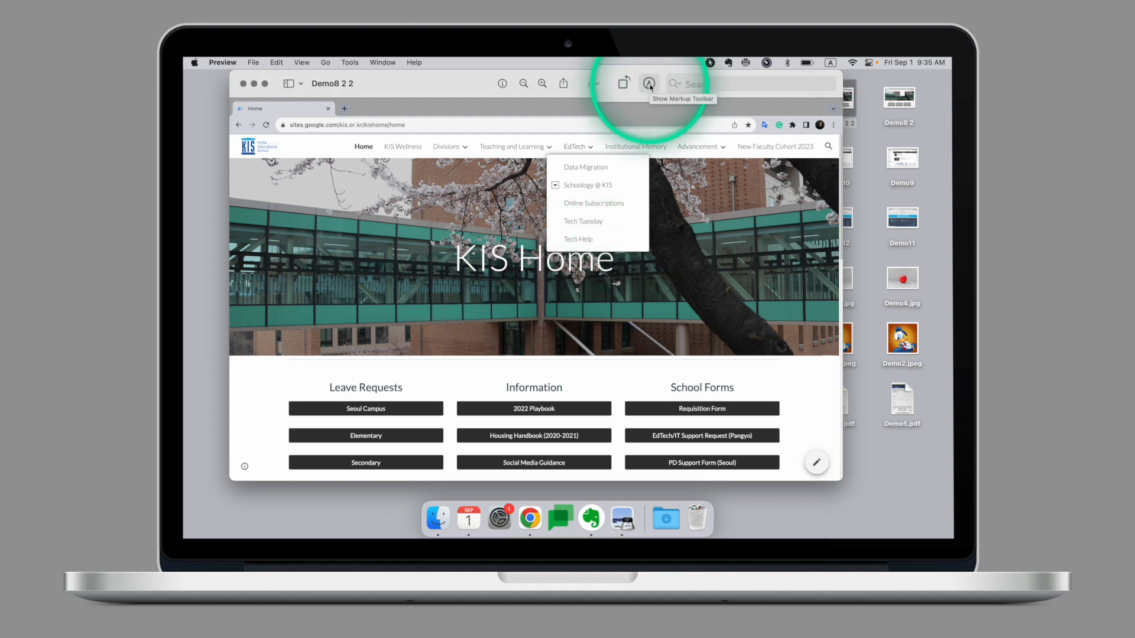
Draw a straight and a curved red arrow to Tech Tuesday using the Markup toolbar
{"action": "left_click", "coordinate": [649, 82]}
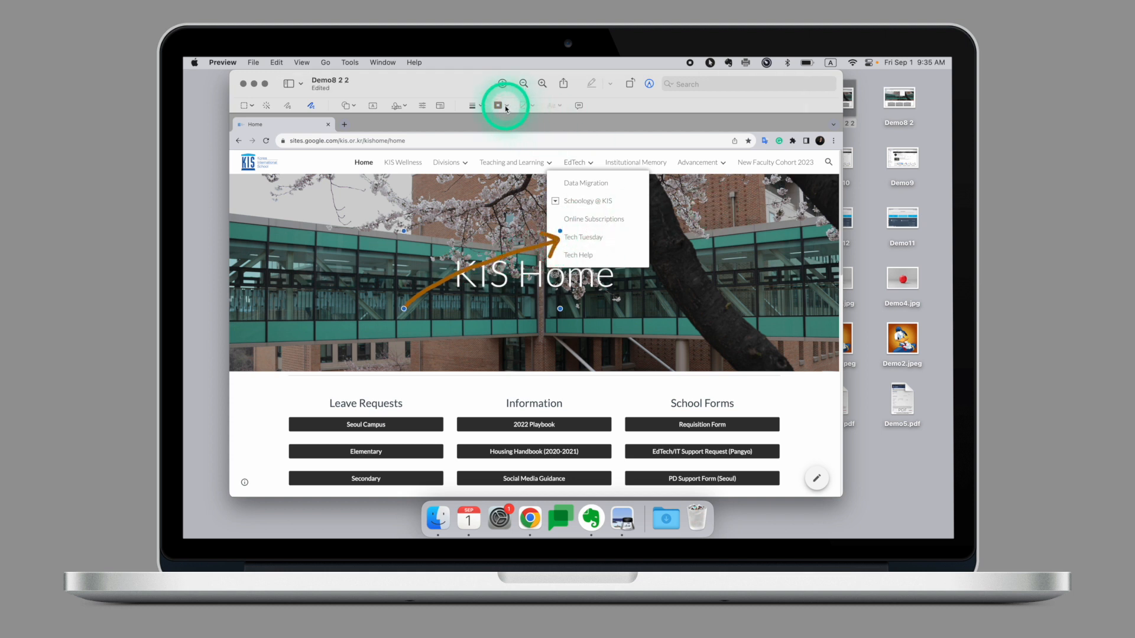
{"action": "left_click", "coordinate": [498, 105]}
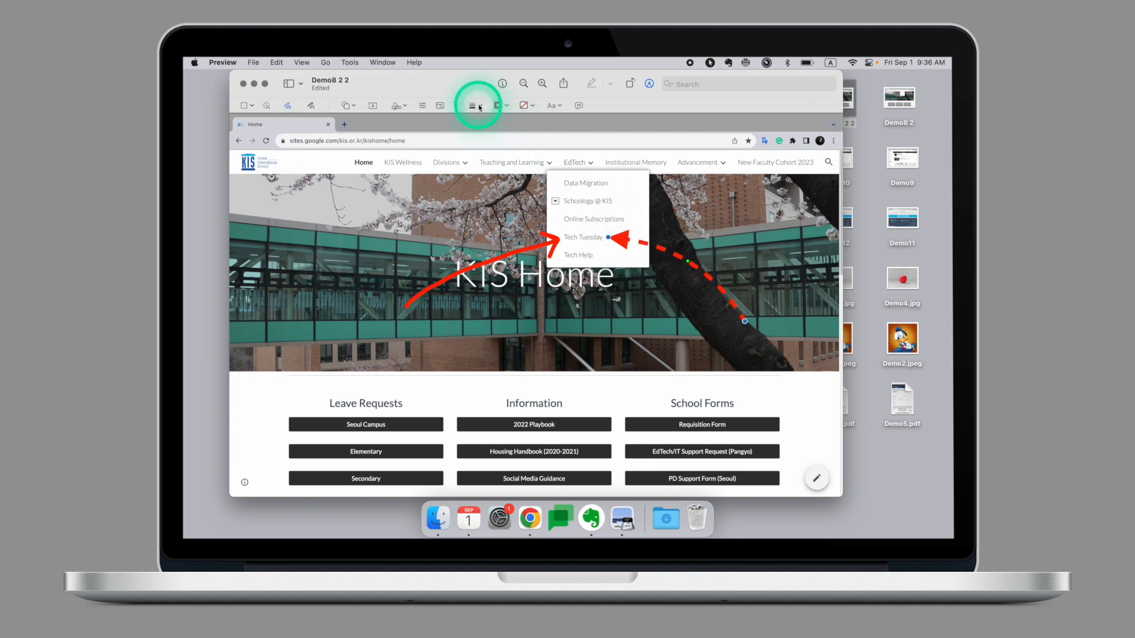
{"action": "left_click", "coordinate": [472, 105]}
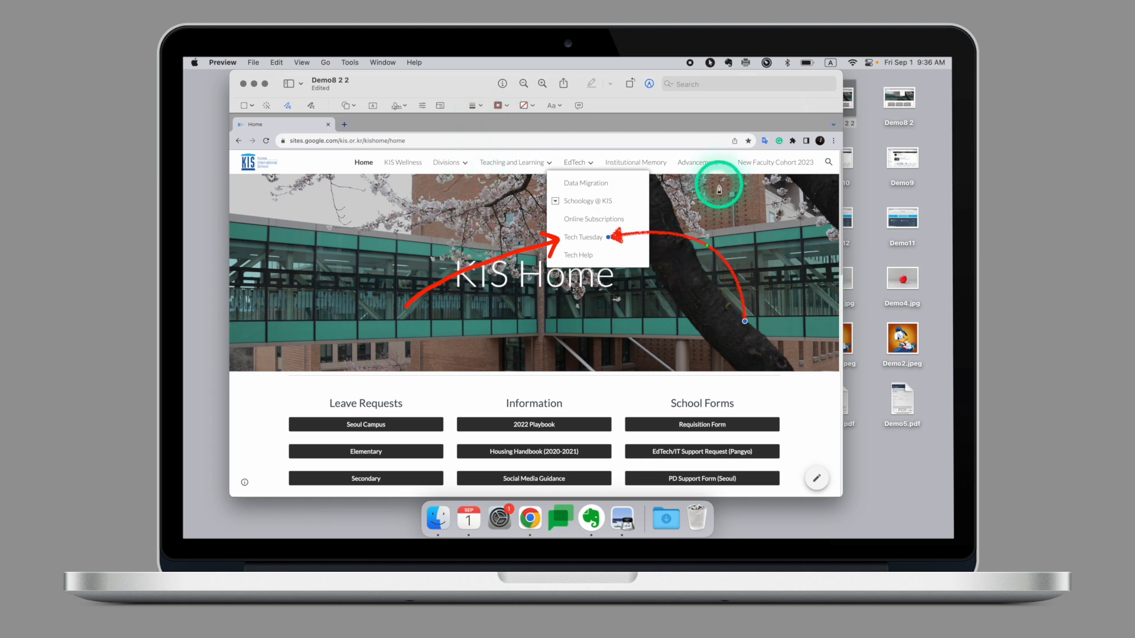
Draw a recoloured oval around the Home link and add a Loupe over the 2022 Playbook button
{"action": "left_click", "coordinate": [346, 105]}
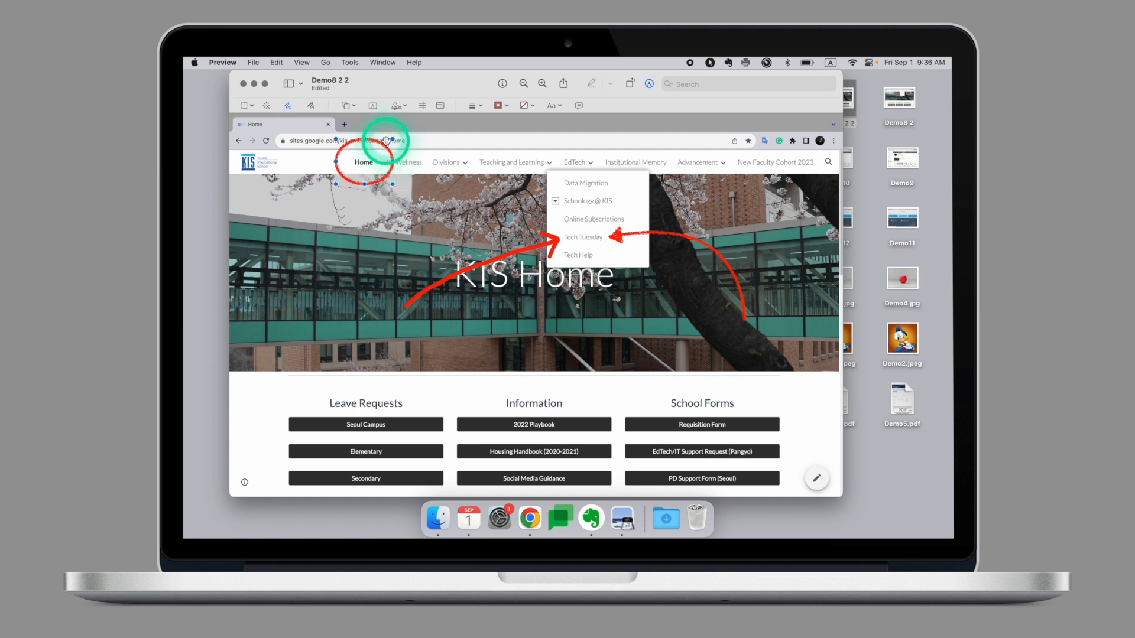
{"action": "left_click", "coordinate": [497, 105]}
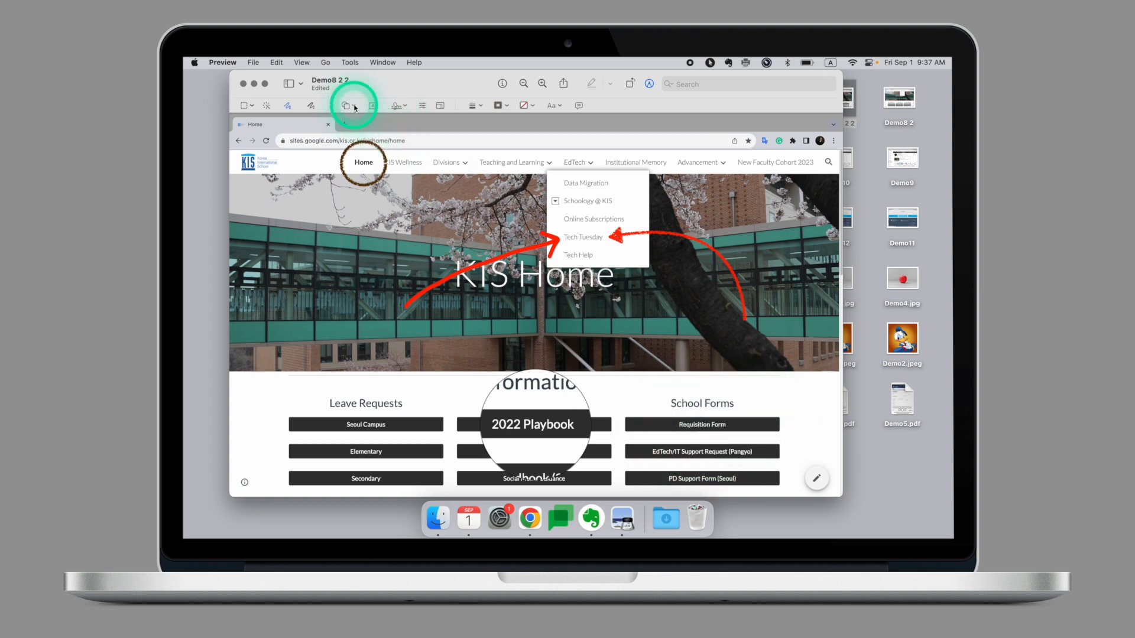
{"action": "left_click", "coordinate": [344, 105]}
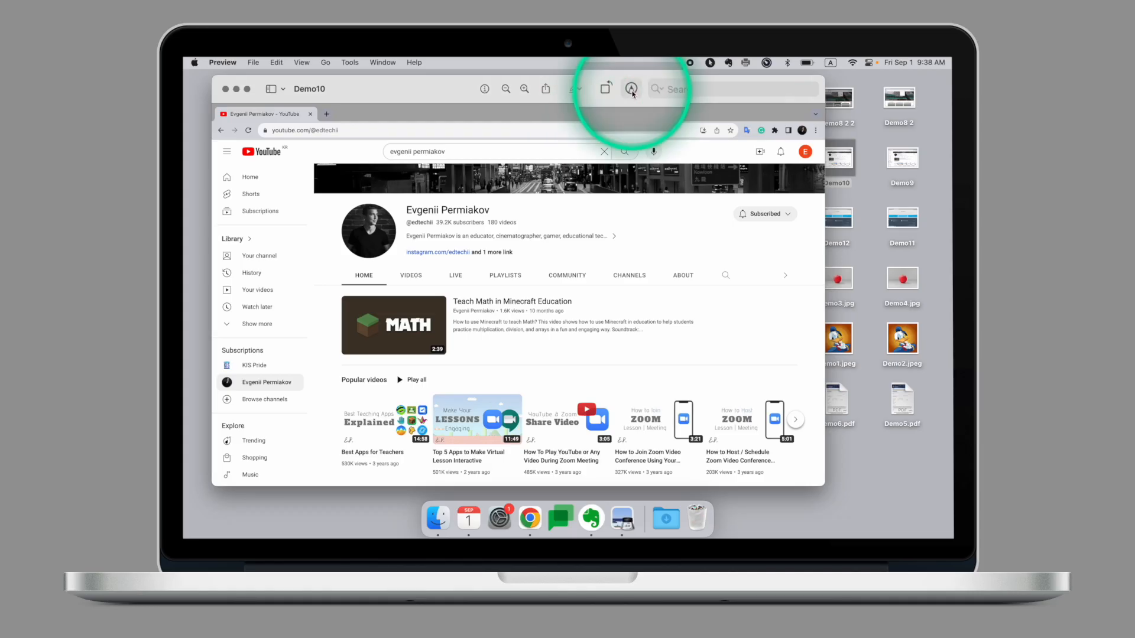
Show the Markup toolbar and Shapes list on the YouTube screenshot before opening Demo12
{"action": "left_click", "coordinate": [630, 88]}
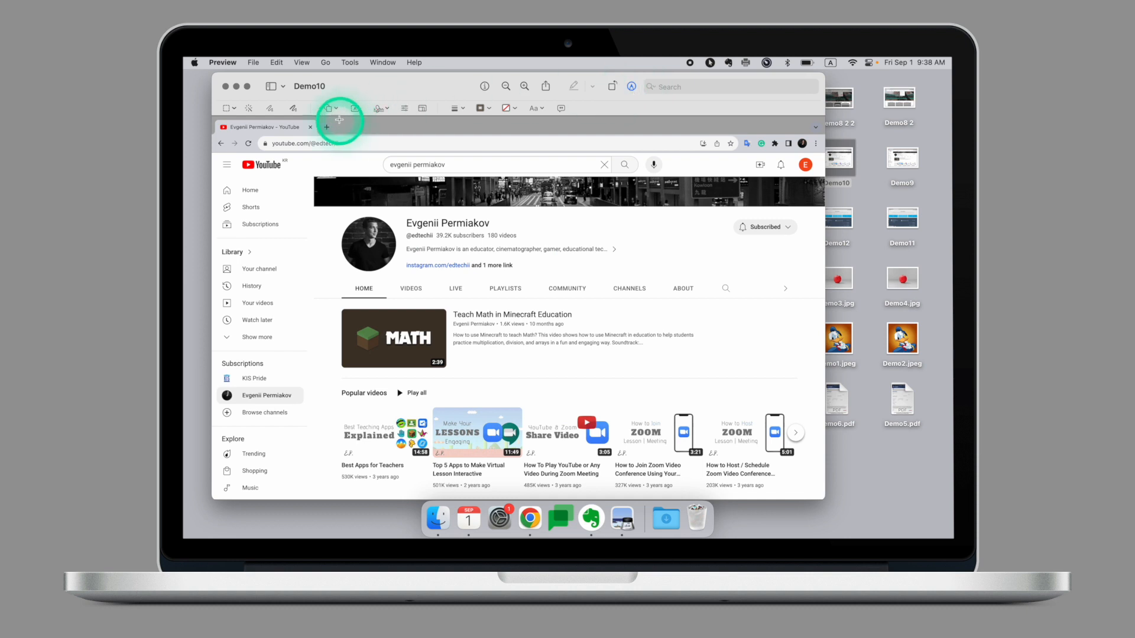
{"action": "left_click", "coordinate": [331, 107]}
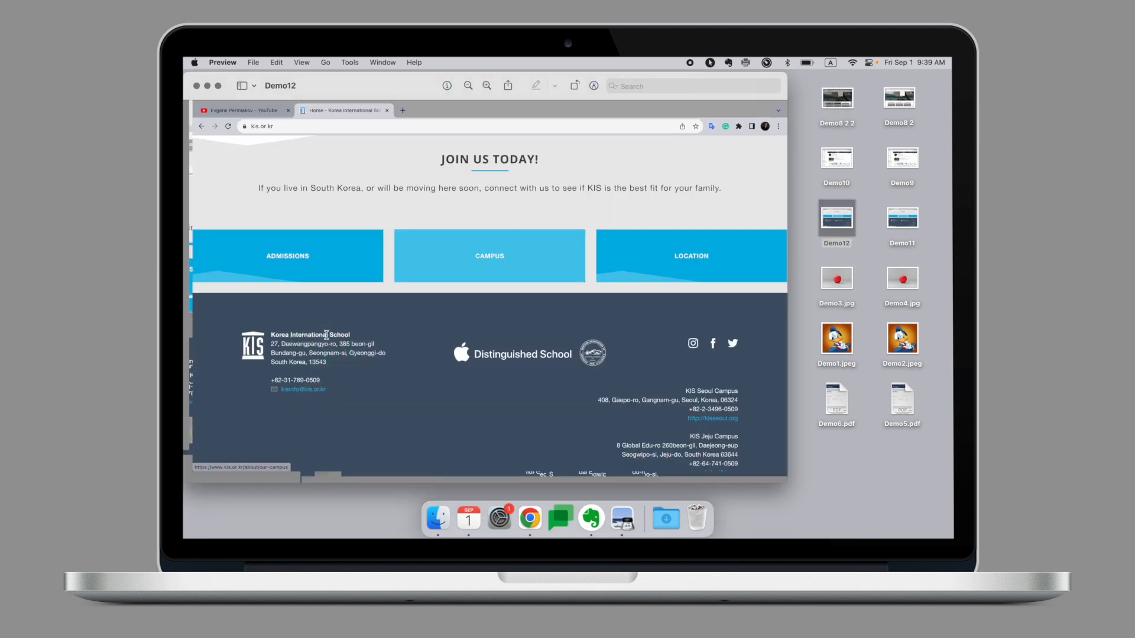
Add a rectangle and position it over the school address in the Demo12 footer
{"action": "left_click", "coordinate": [369, 340]}
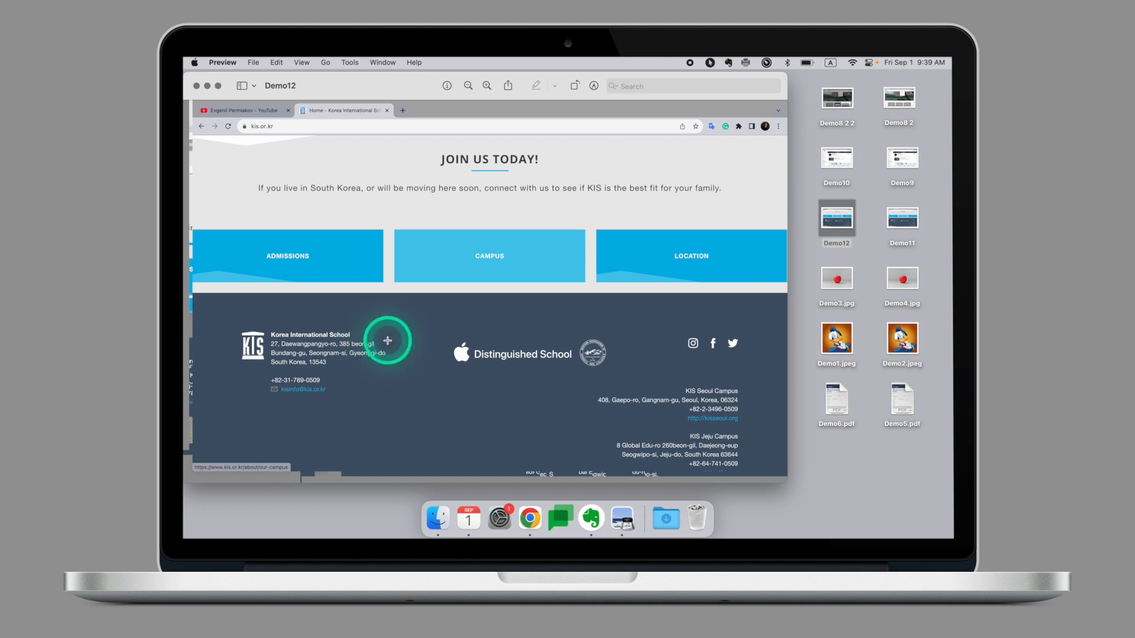
{"action": "left_click", "coordinate": [287, 393]}
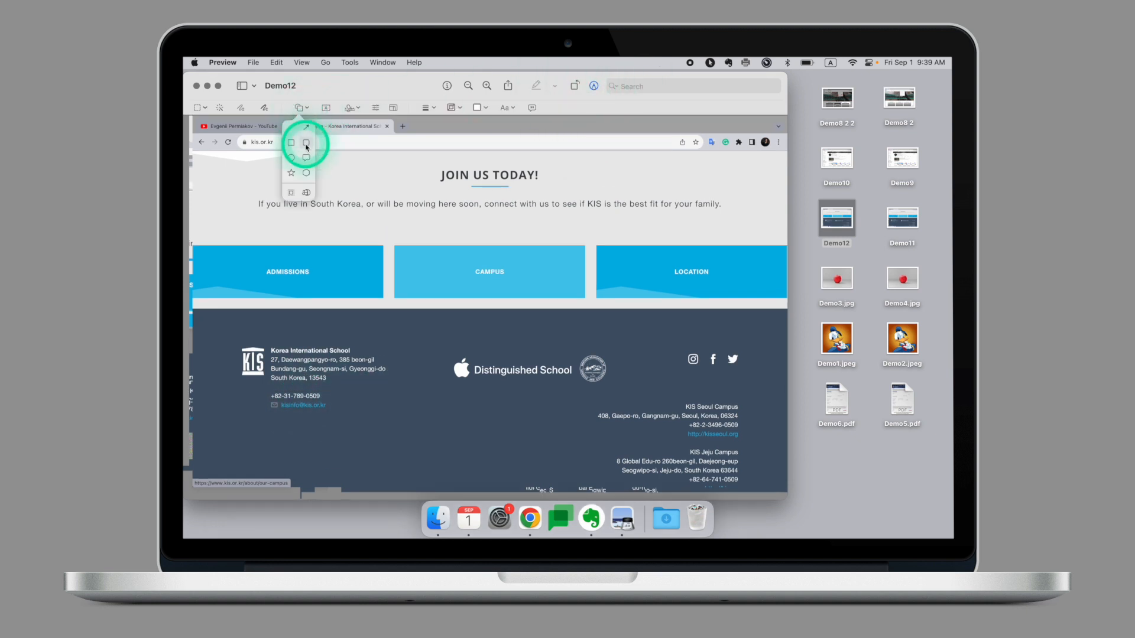
{"action": "left_click", "coordinate": [291, 141]}
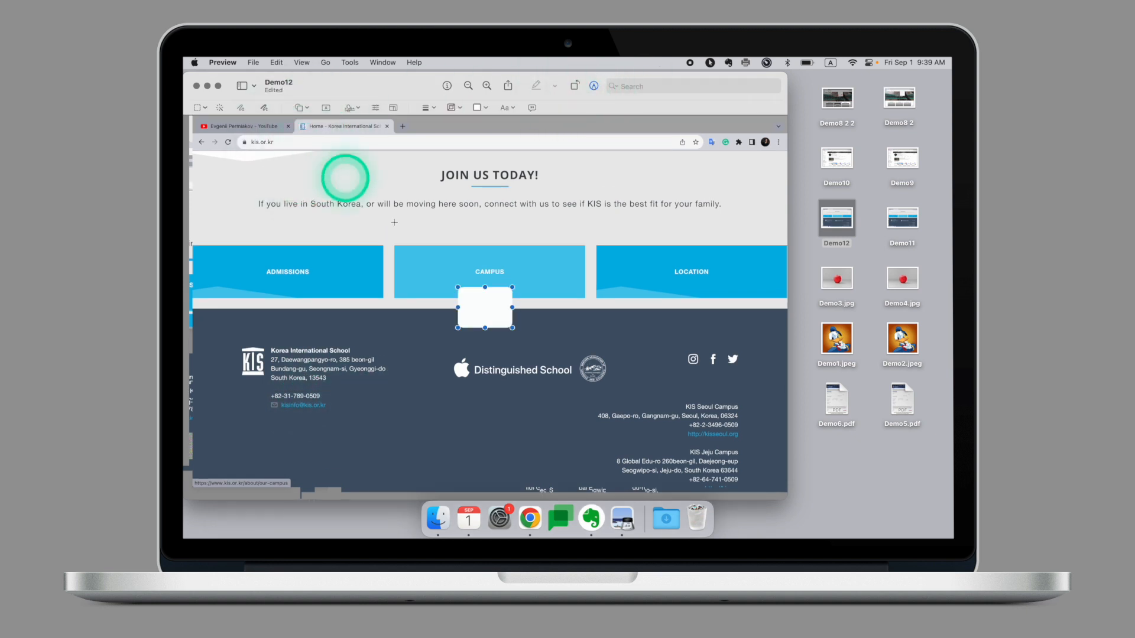
{"action": "left_click_drag", "start_coordinate": [485, 305], "coordinate": [289, 403]}
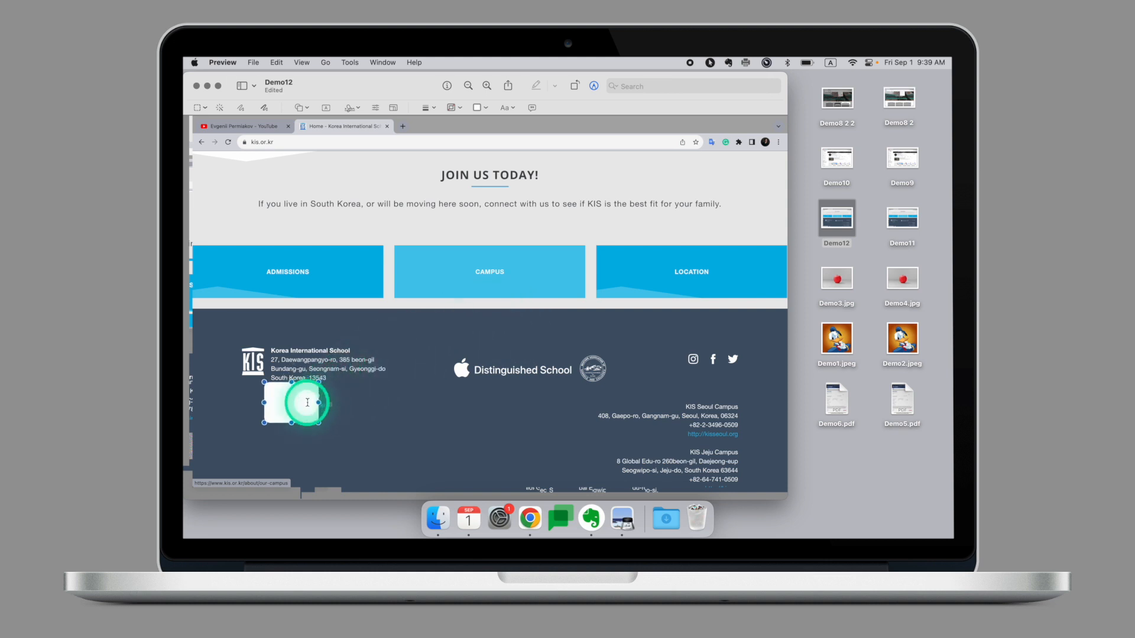
{"action": "left_click_drag", "start_coordinate": [307, 402], "coordinate": [302, 406]}
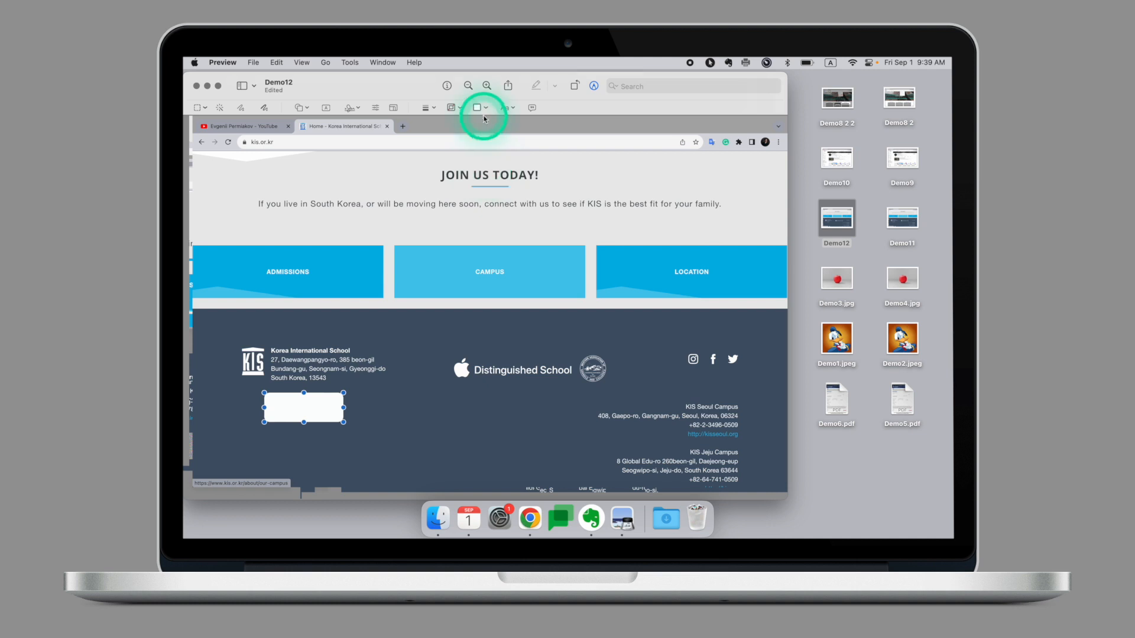
Fill the rectangle with a colour from the picker to hide the contact details, then open Demo3.jpg
{"action": "left_click", "coordinate": [476, 108]}
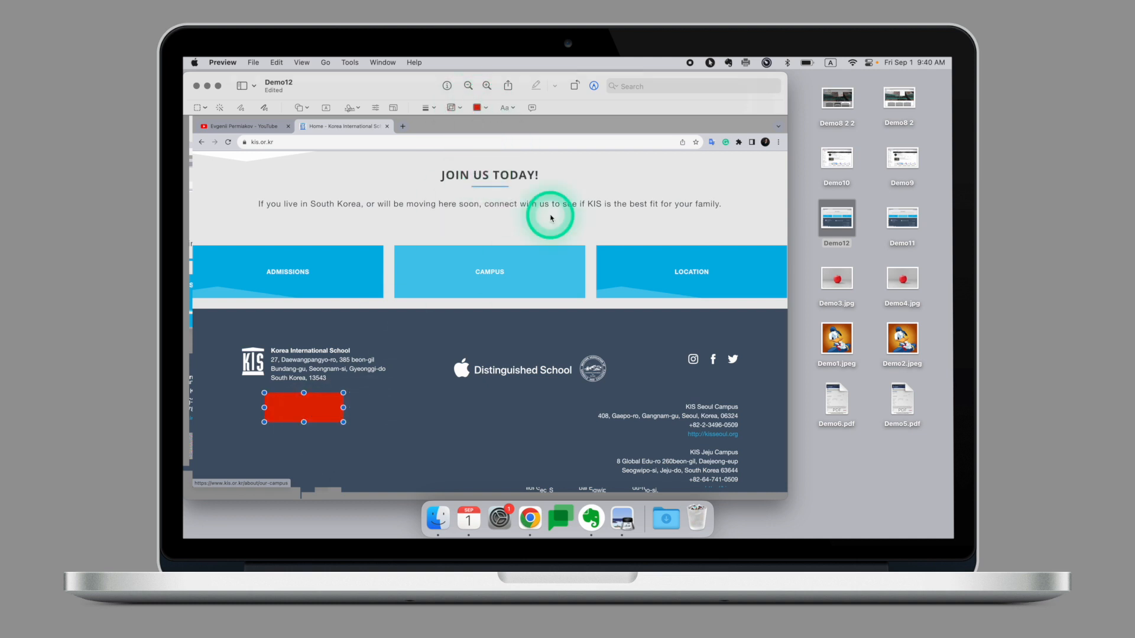
{"action": "left_click", "coordinate": [476, 108]}
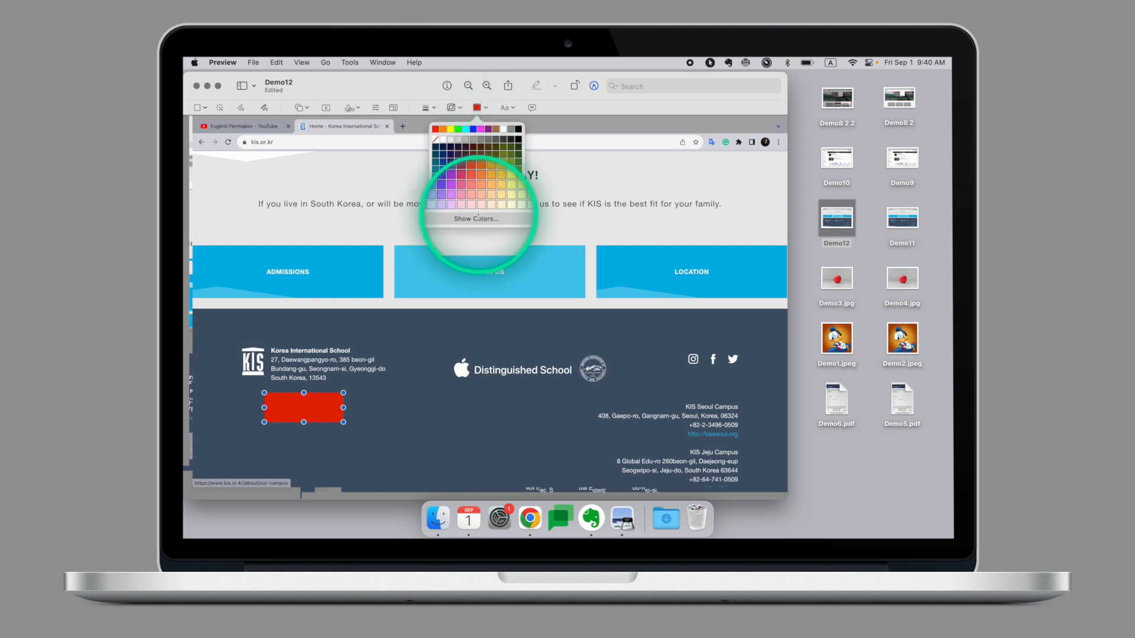
{"action": "left_click", "coordinate": [473, 218]}
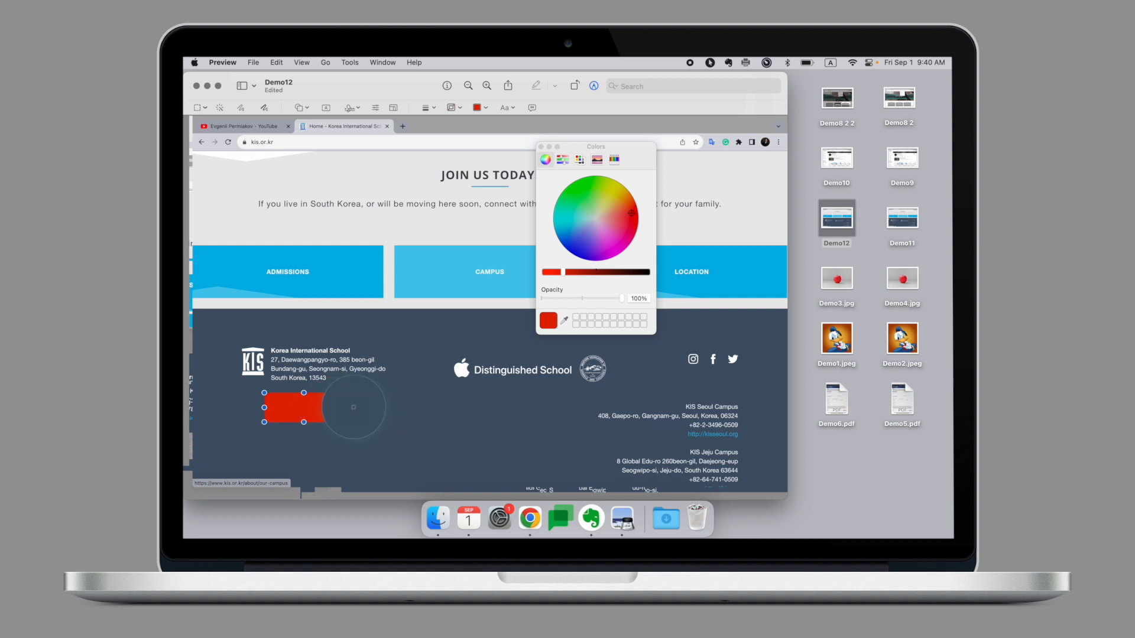
{"action": "left_click", "coordinate": [584, 224]}
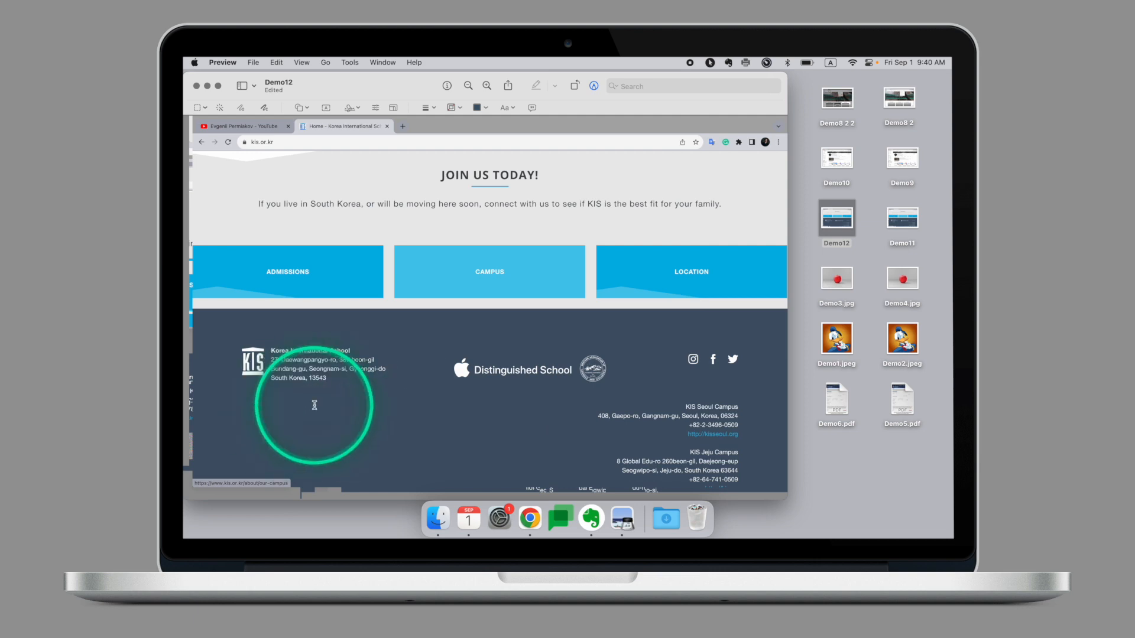
{"action": "double_click", "coordinate": [836, 279]}
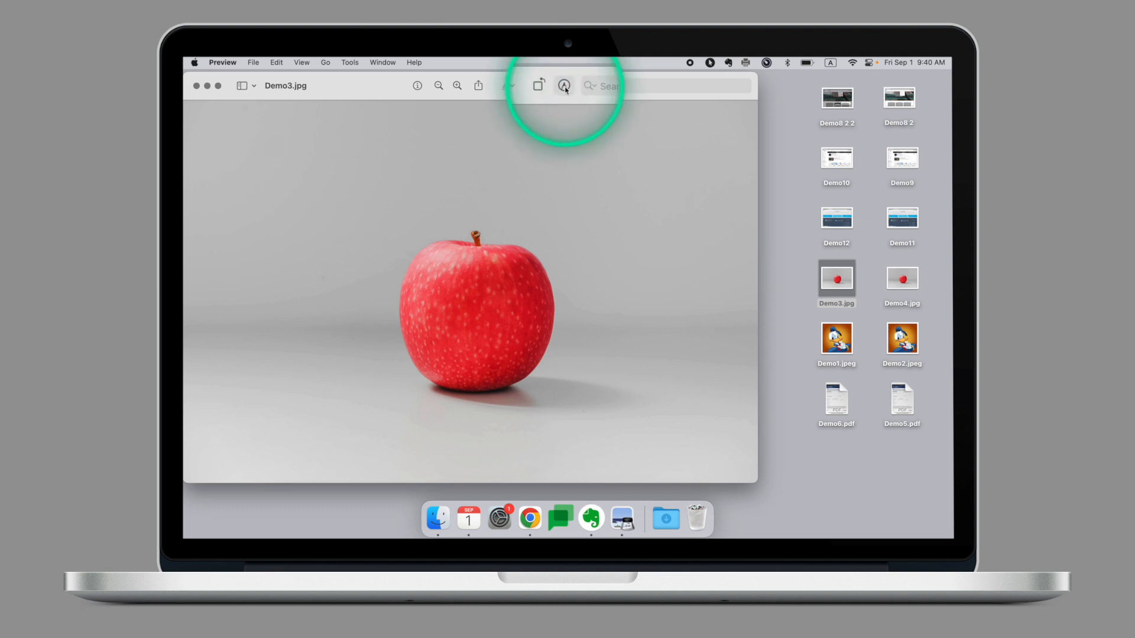
Remove the apple's grey background with Instant Alpha and convert the image to PNG
{"action": "left_click", "coordinate": [564, 85]}
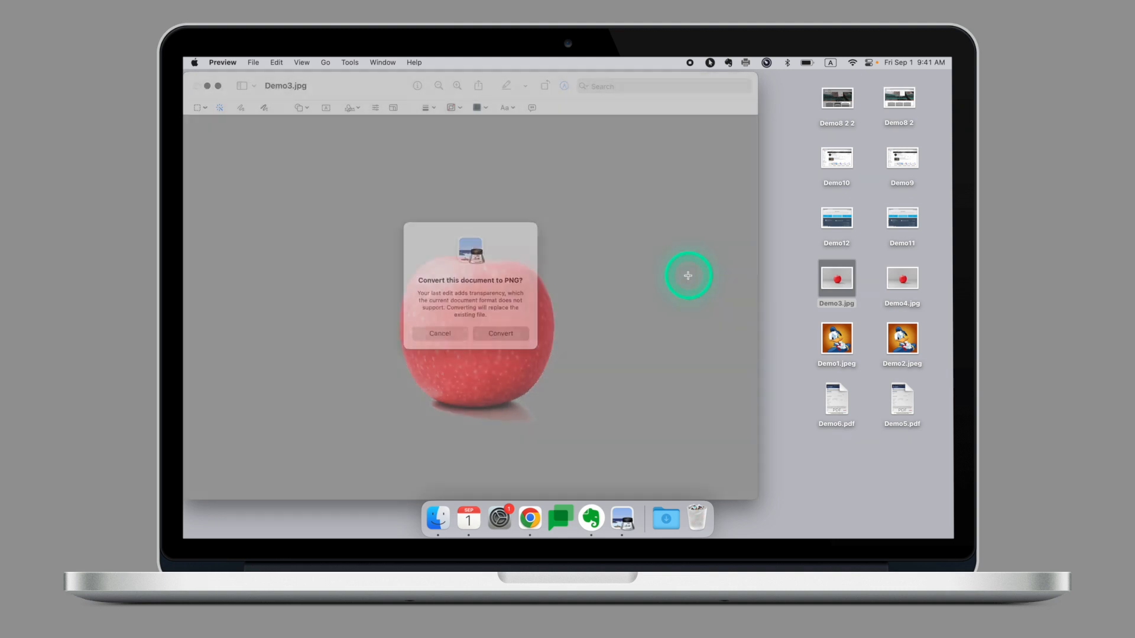
{"action": "left_click", "coordinate": [500, 333]}
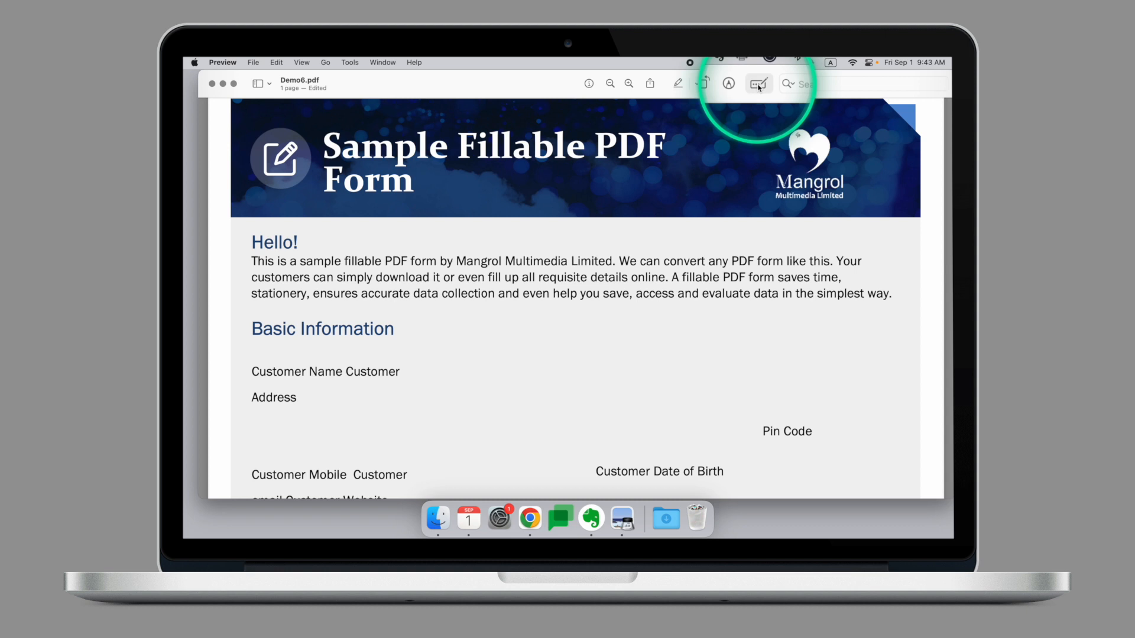
{"action": "mouse_move", "coordinate": [759, 83]}
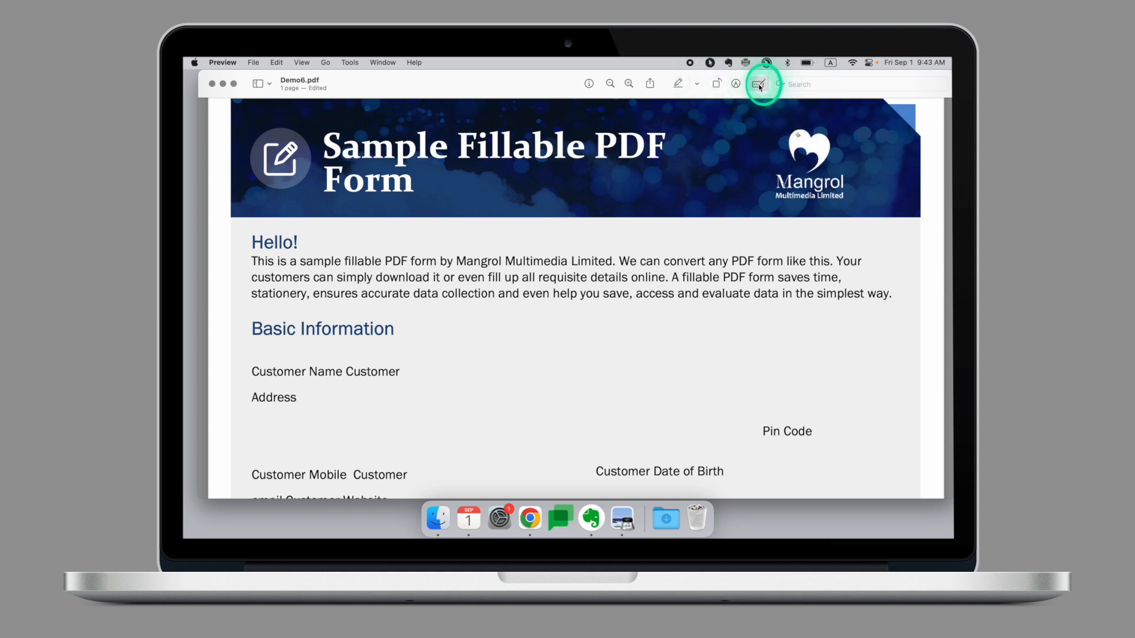
Enable form filling on Demo6.pdf and scroll down to the Signature line
{"action": "left_click", "coordinate": [759, 82]}
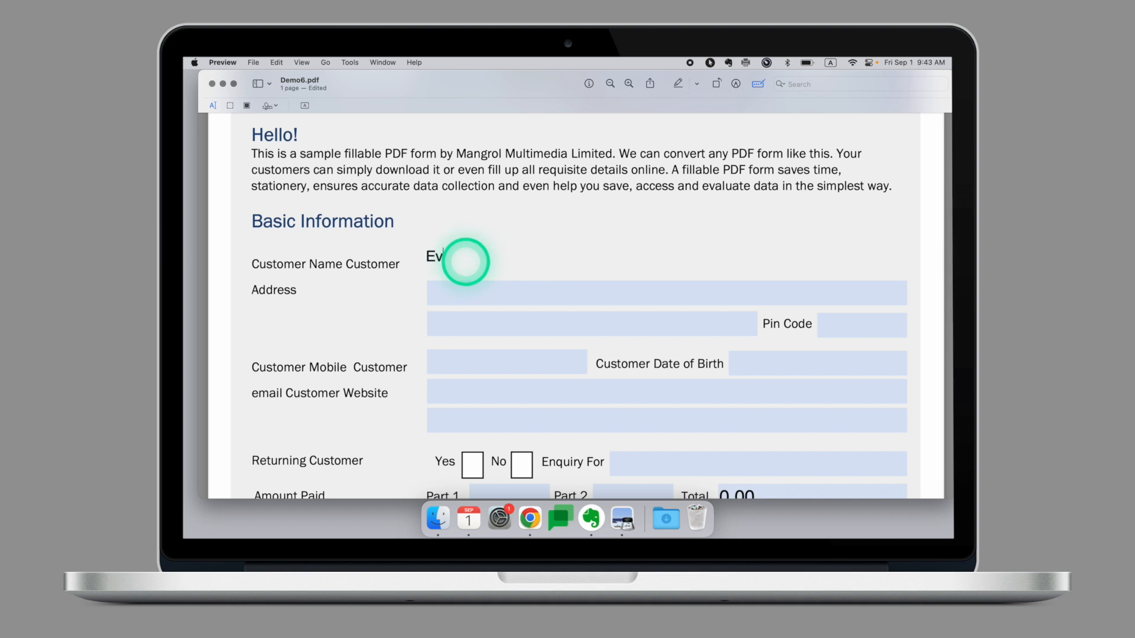
{"action": "scroll", "scroll_direction": "down", "scroll_amount": 3}
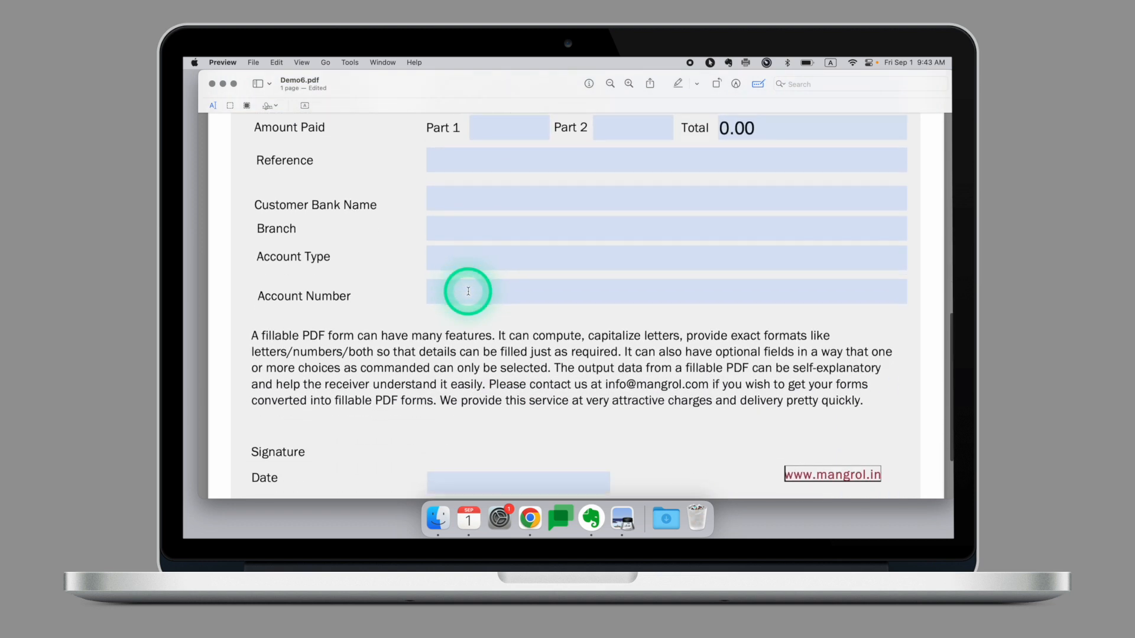
{"action": "scroll", "scroll_direction": "down", "scroll_amount": 3}
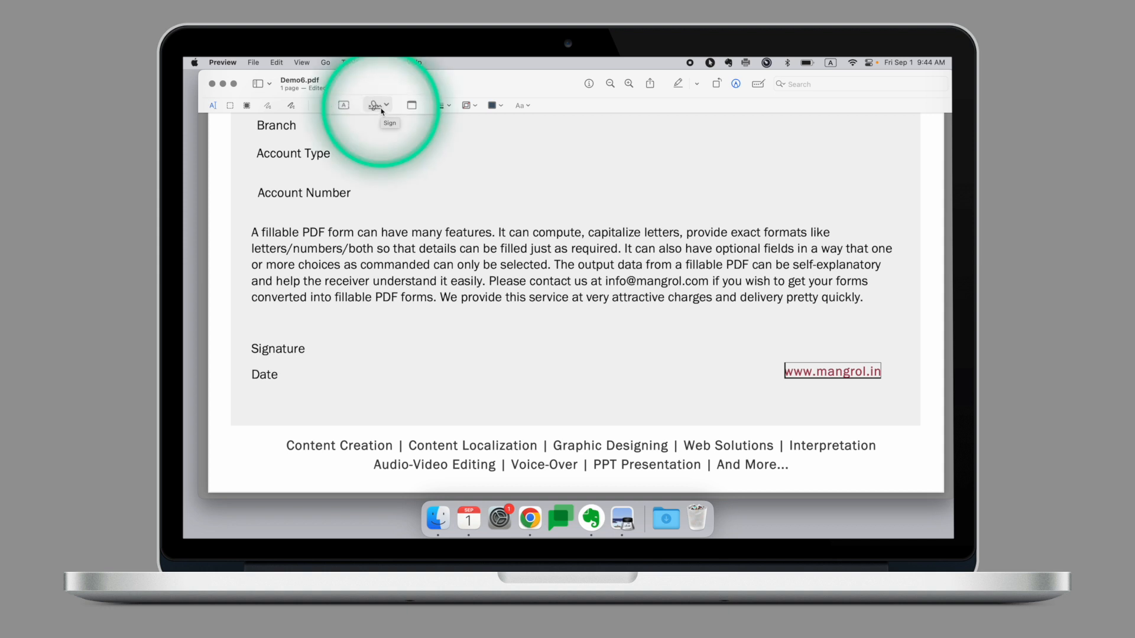
Create a new trackpad-drawn signature and place it beside the Signature label
{"action": "left_click", "coordinate": [374, 106]}
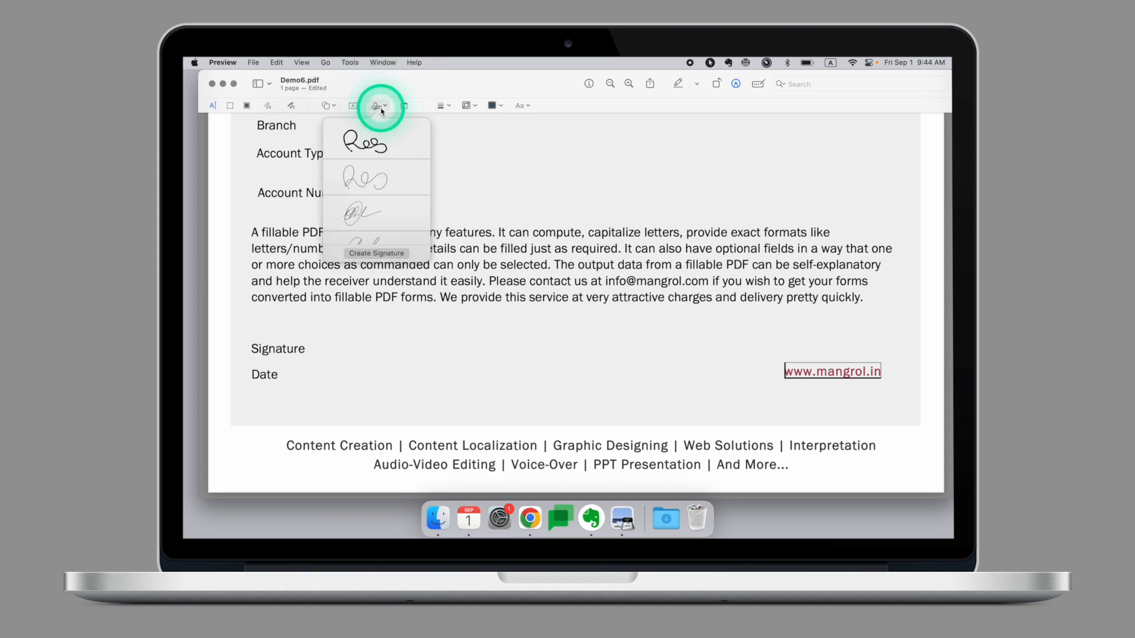
{"action": "left_click", "coordinate": [376, 253]}
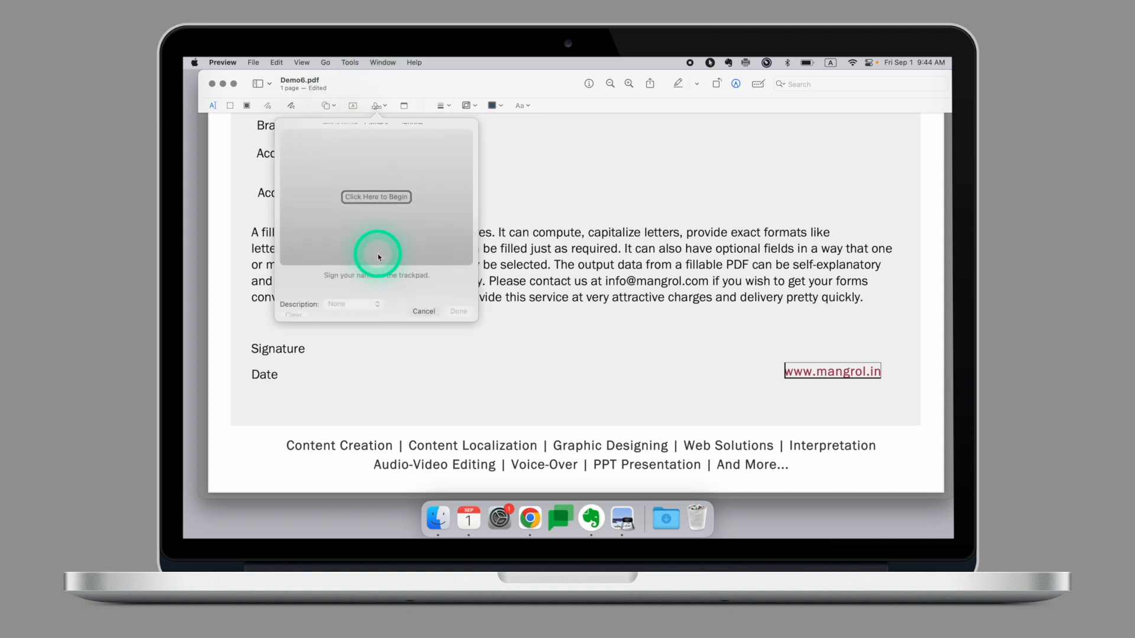
{"action": "left_click", "coordinate": [339, 129]}
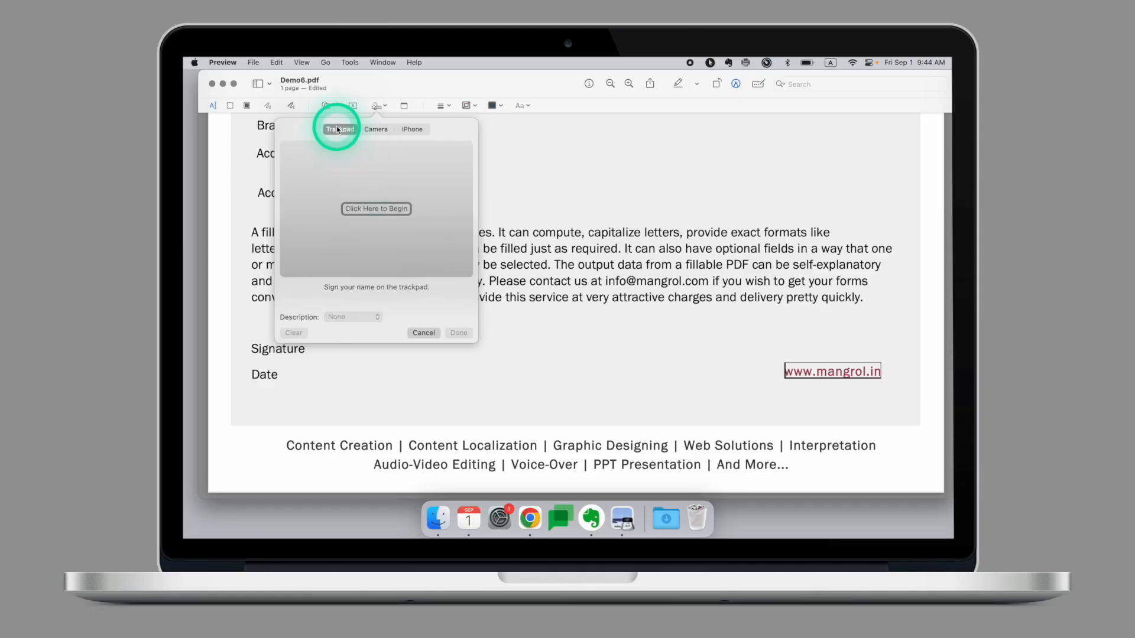
{"action": "left_click", "coordinate": [376, 209]}
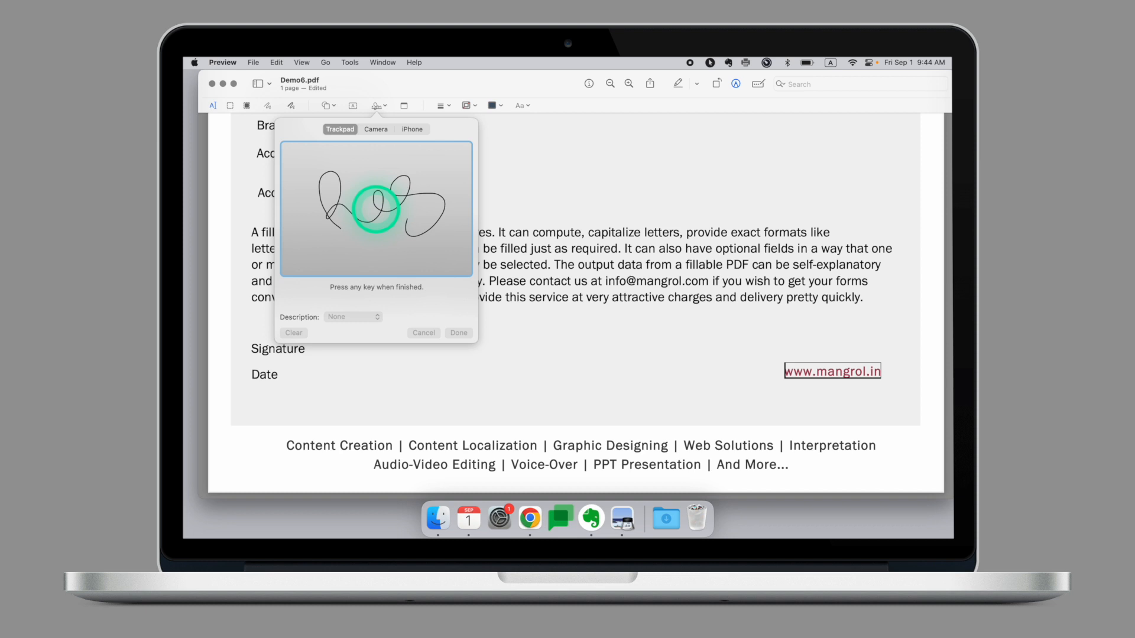
{"action": "left_click", "coordinate": [459, 333]}
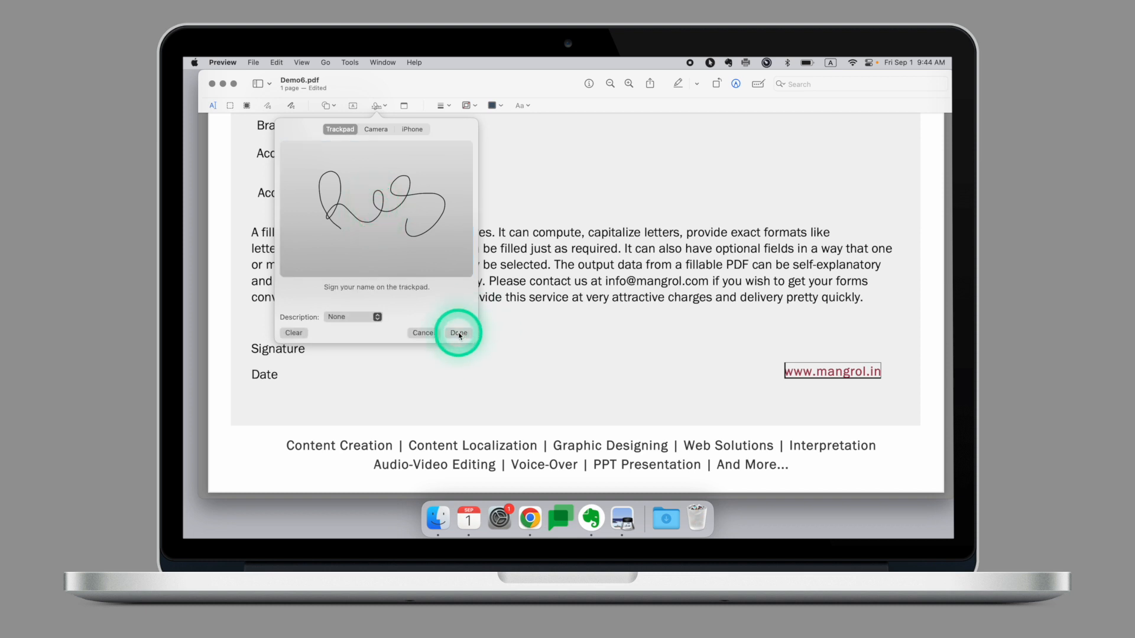
{"action": "left_click", "coordinate": [458, 334]}
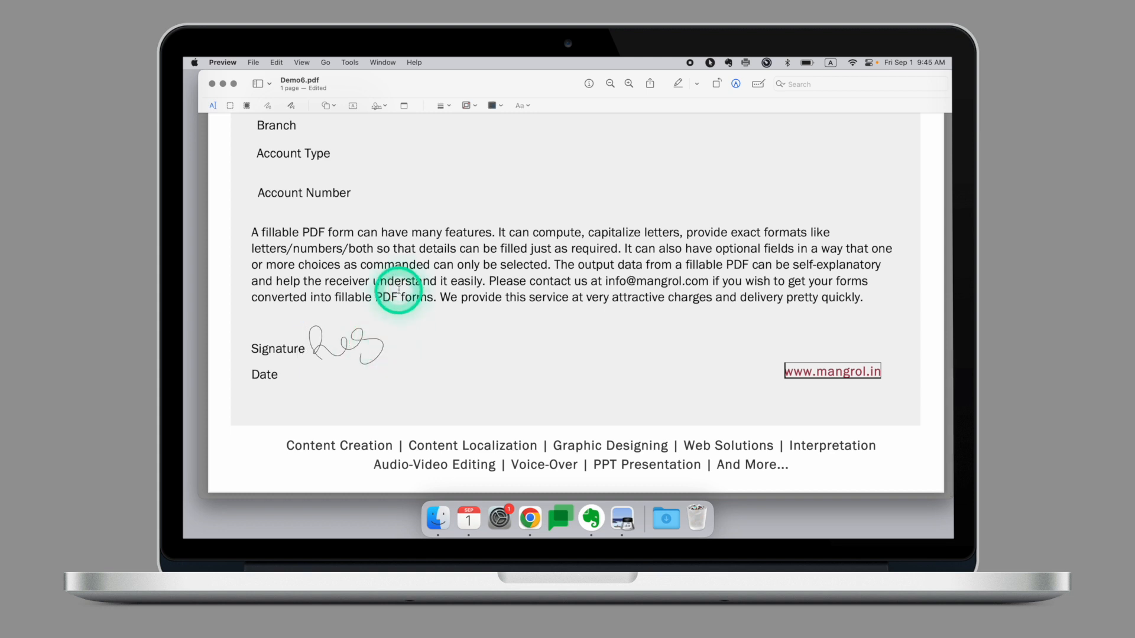
Create a camera-captured signature from the signed paper and add it to the form page
{"action": "left_click", "coordinate": [376, 105]}
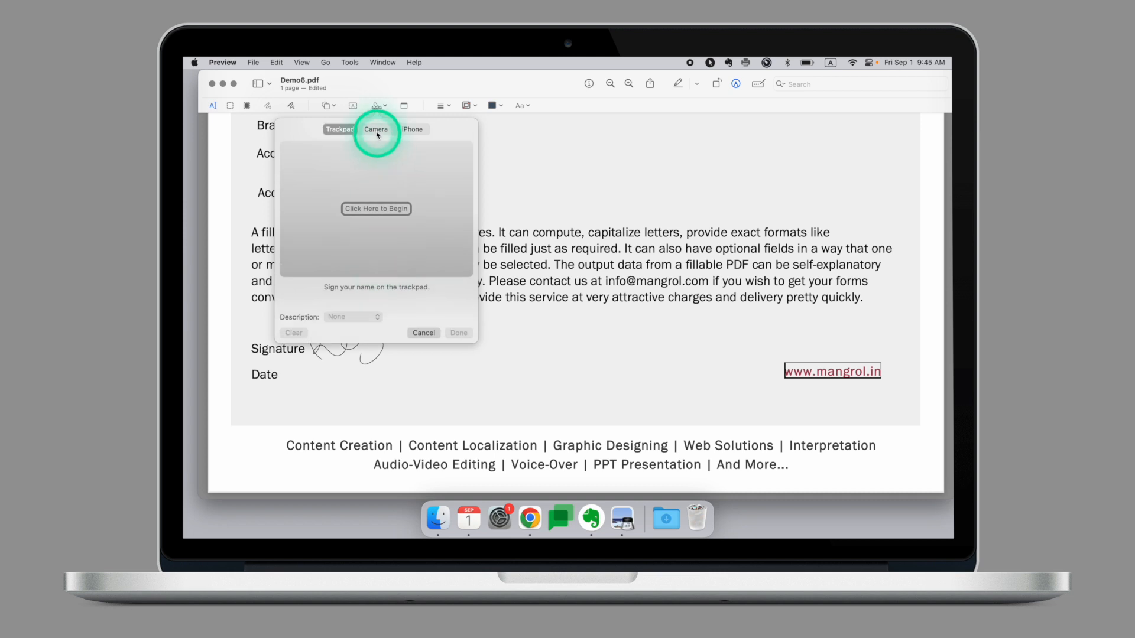
{"action": "left_click", "coordinate": [376, 129]}
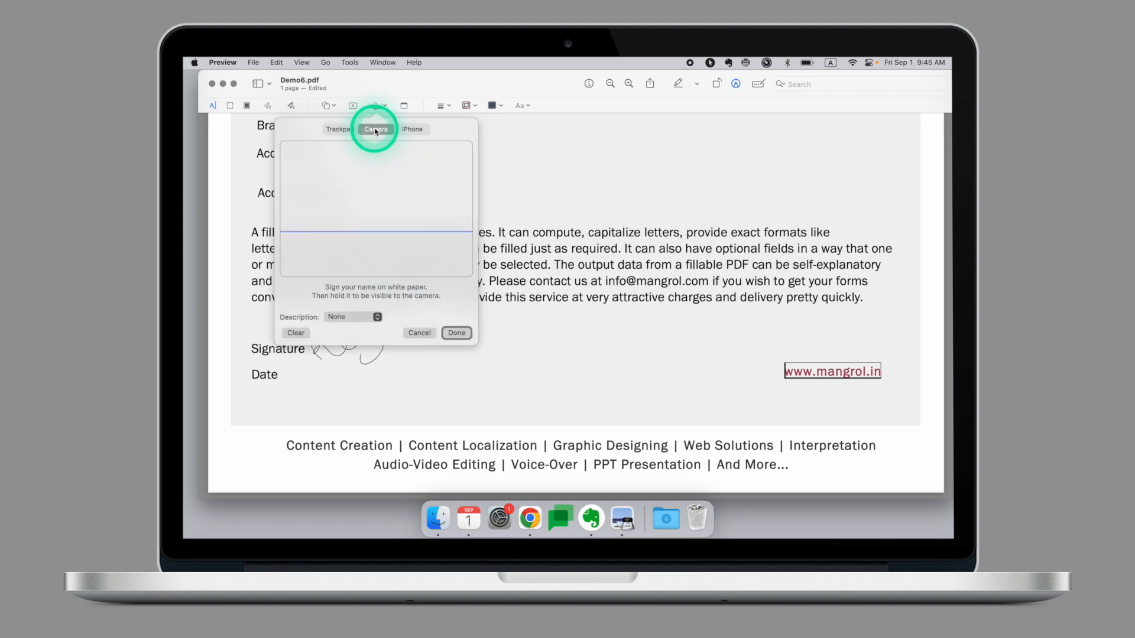
{"action": "left_click", "coordinate": [375, 129]}
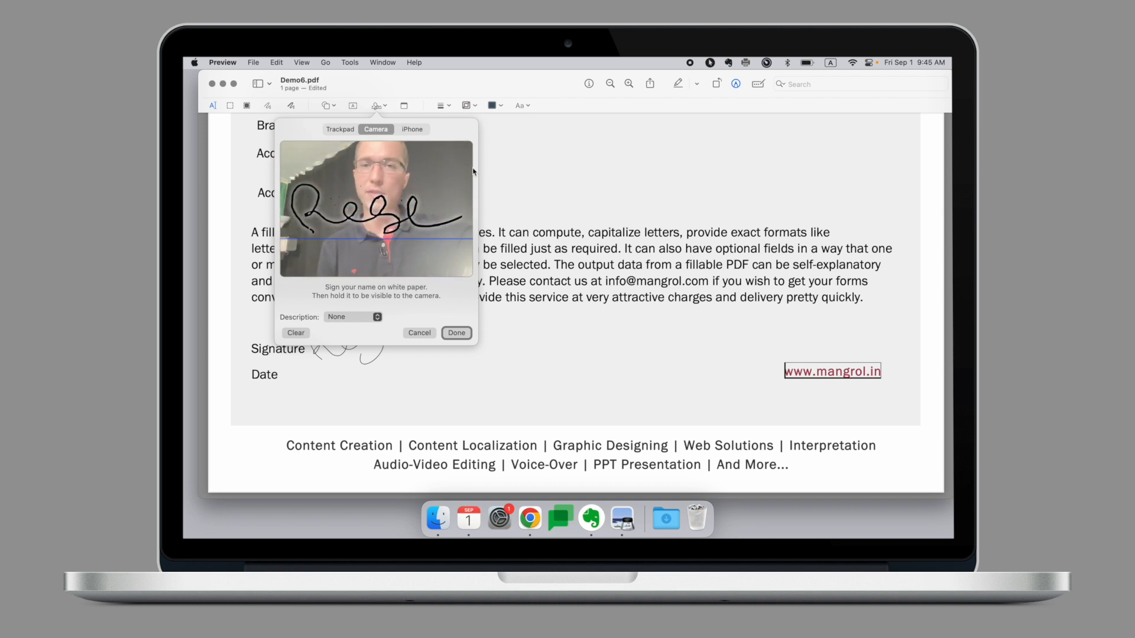
{"action": "left_click", "coordinate": [456, 333]}
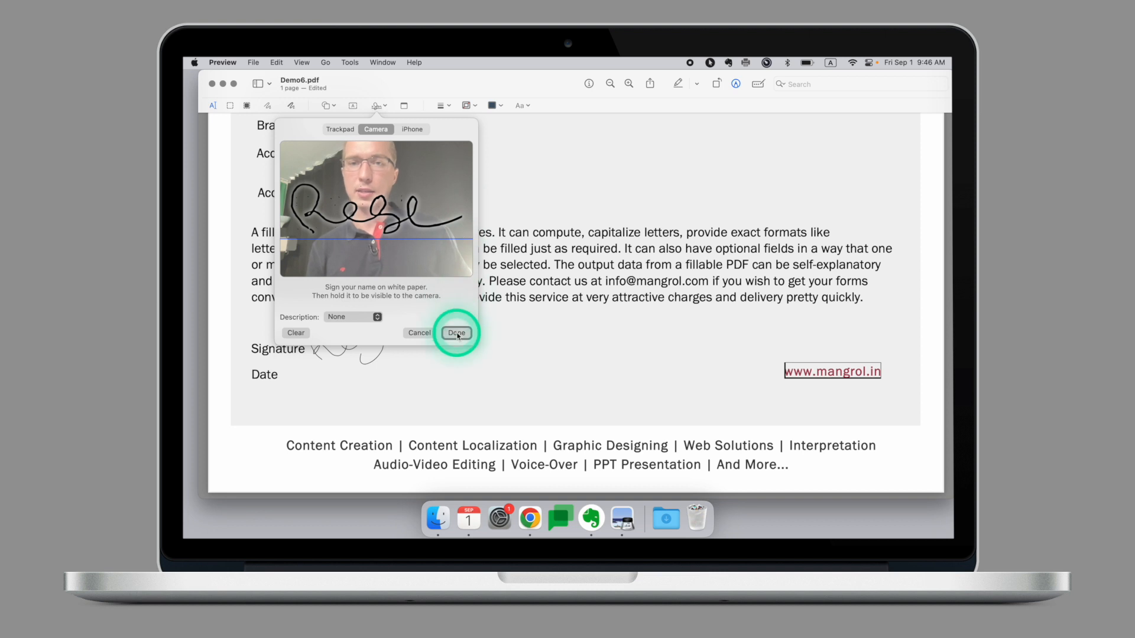
{"action": "left_click", "coordinate": [456, 333]}
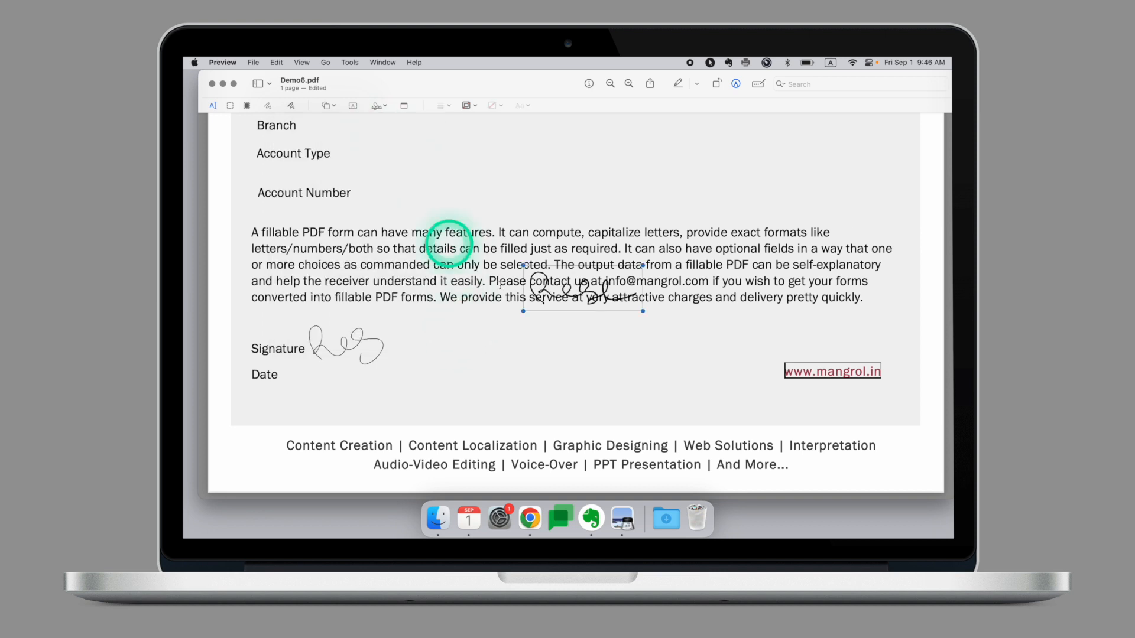